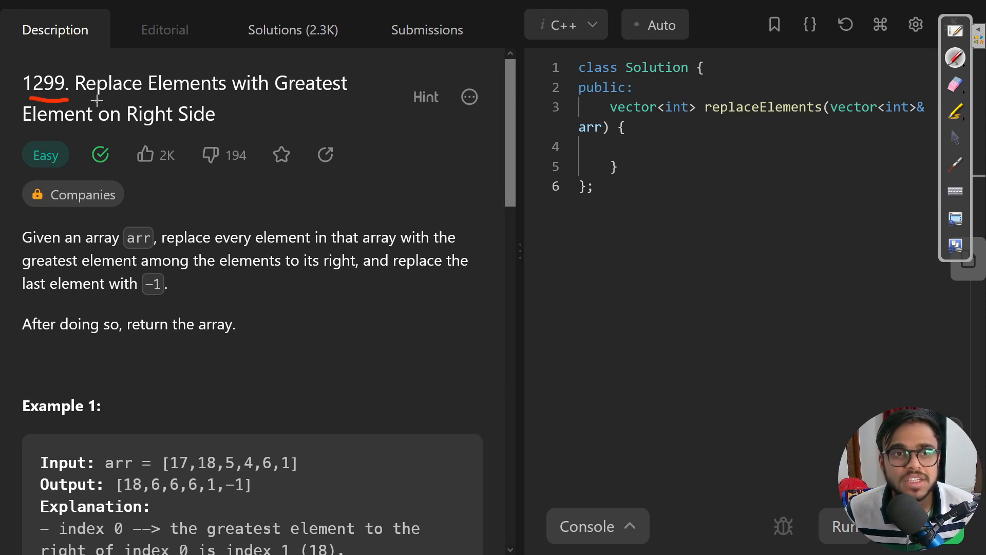
{"action": "mouse_move", "coordinate": [131, 132]}
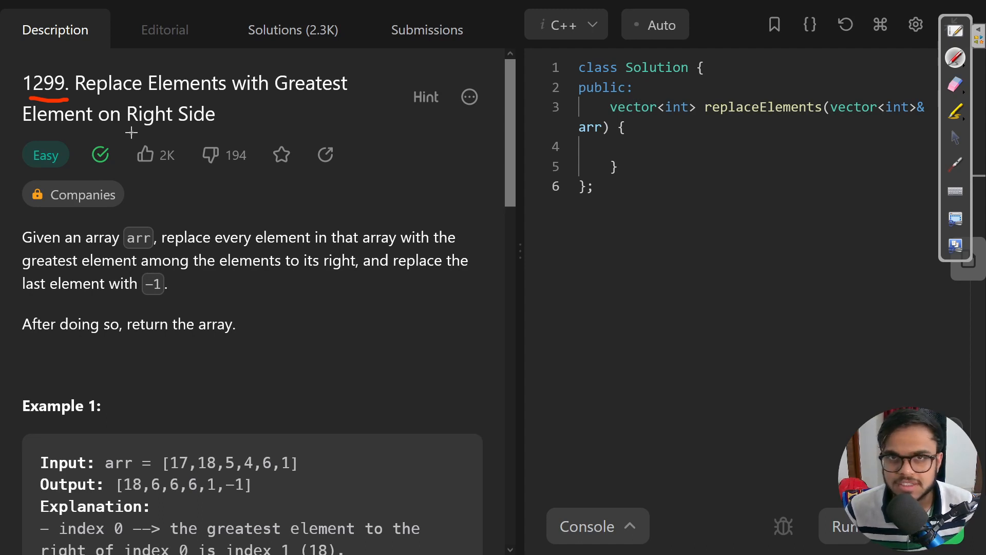
{"action": "mouse_move", "coordinate": [67, 249]}
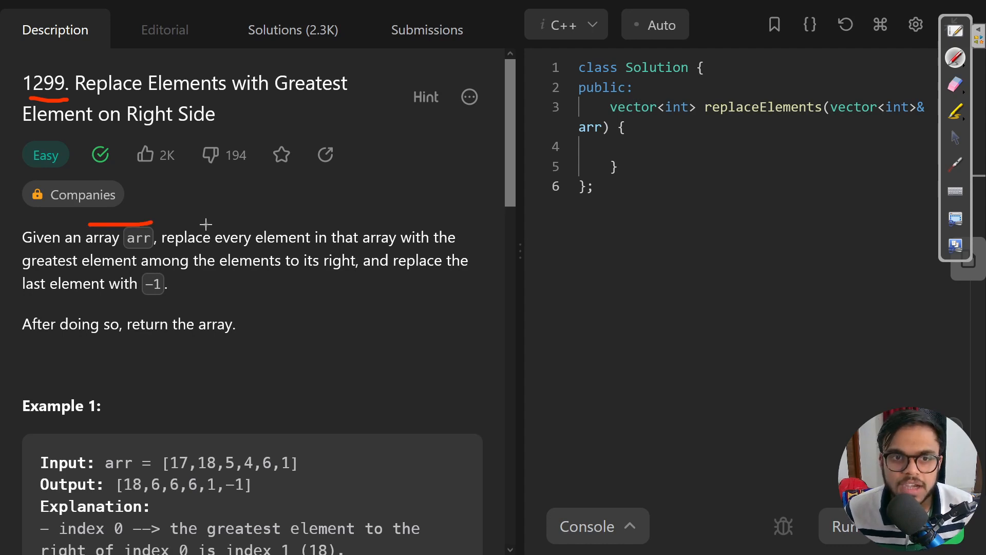
Step: Review the problem statement and move down to the example input and constraints
{"action": "left_click_drag", "start_coordinate": [172, 219], "coordinate": [352, 217]}
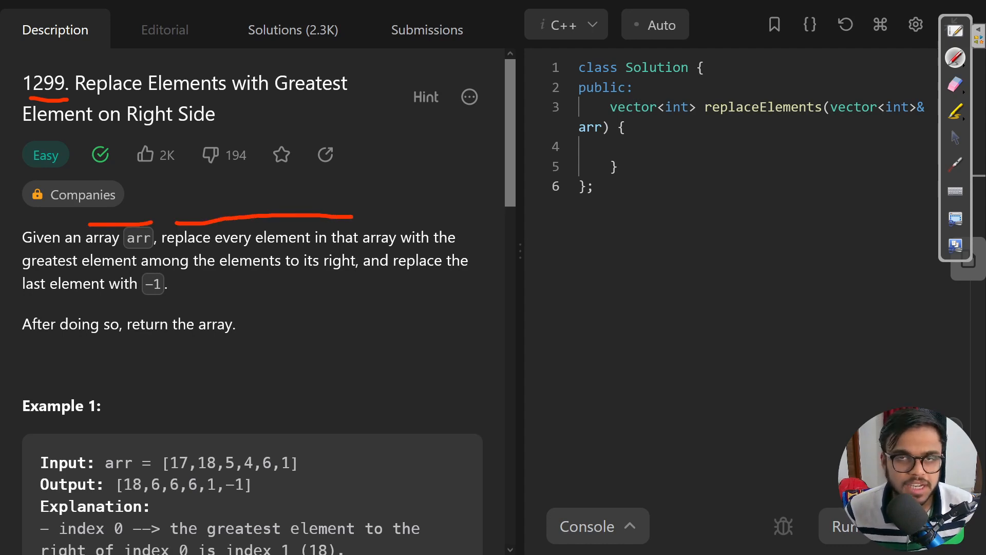
{"action": "mouse_move", "coordinate": [162, 268]}
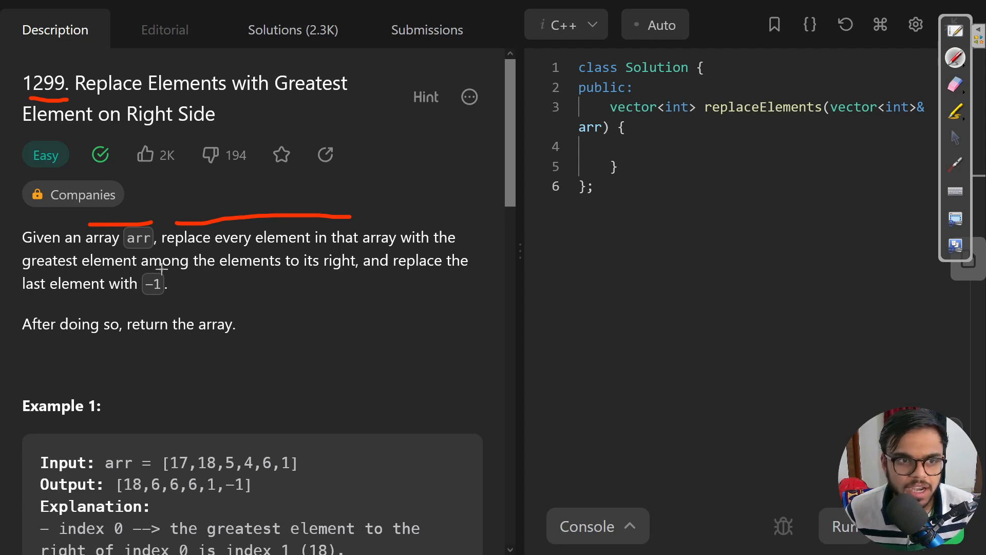
{"action": "left_click_drag", "start_coordinate": [117, 308], "coordinate": [157, 304]}
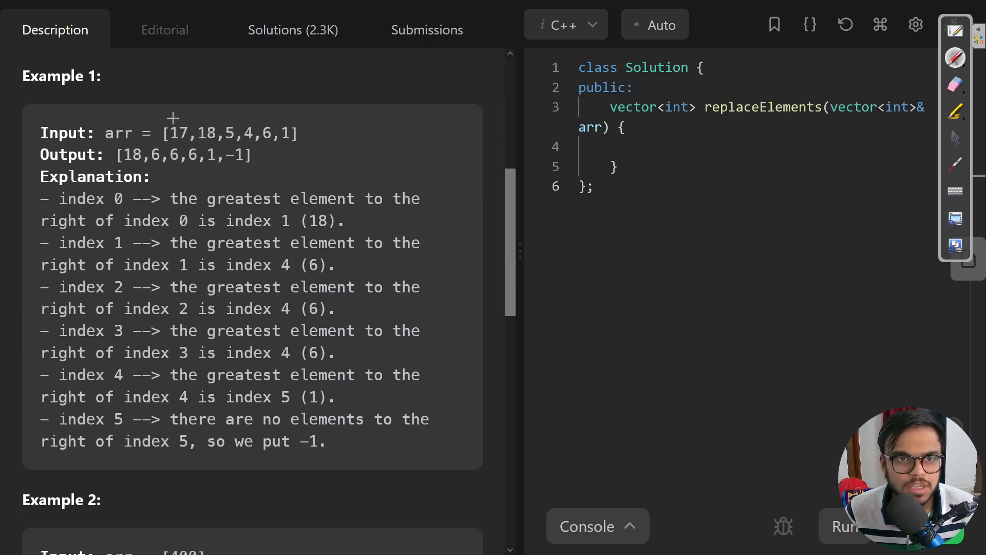
{"action": "left_click_drag", "start_coordinate": [176, 116], "coordinate": [175, 98]}
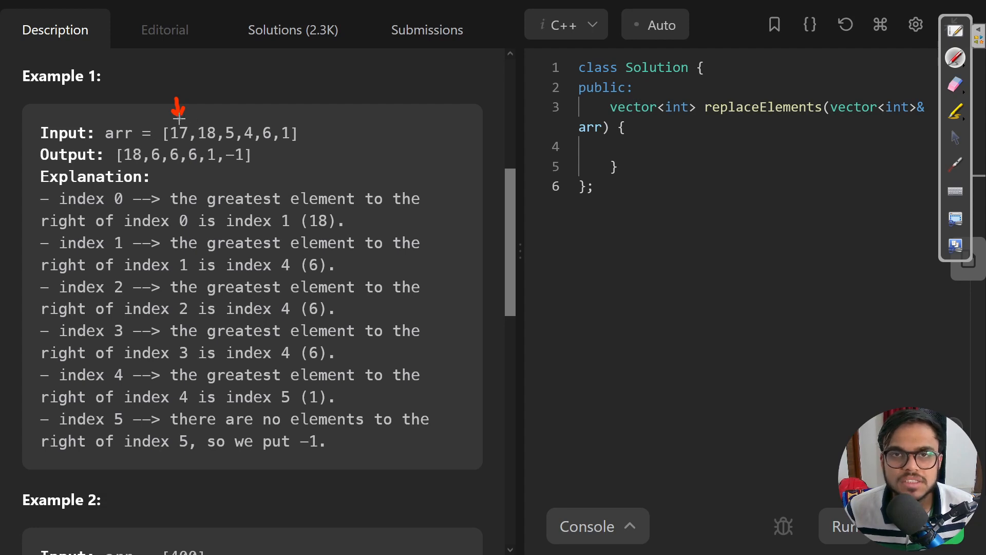
{"action": "left_click_drag", "start_coordinate": [178, 122], "coordinate": [141, 149]}
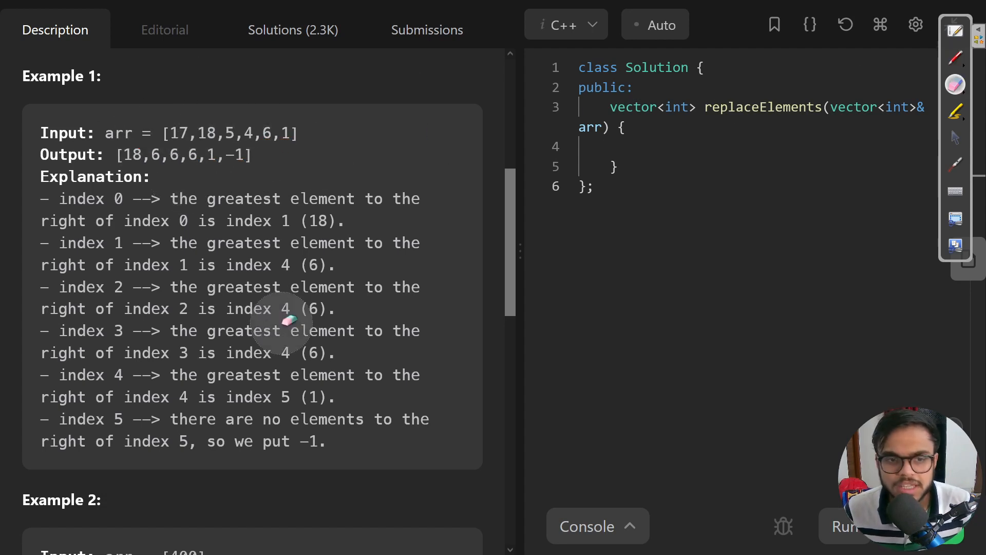
{"action": "scroll", "scroll_direction": "down", "scroll_amount": 3}
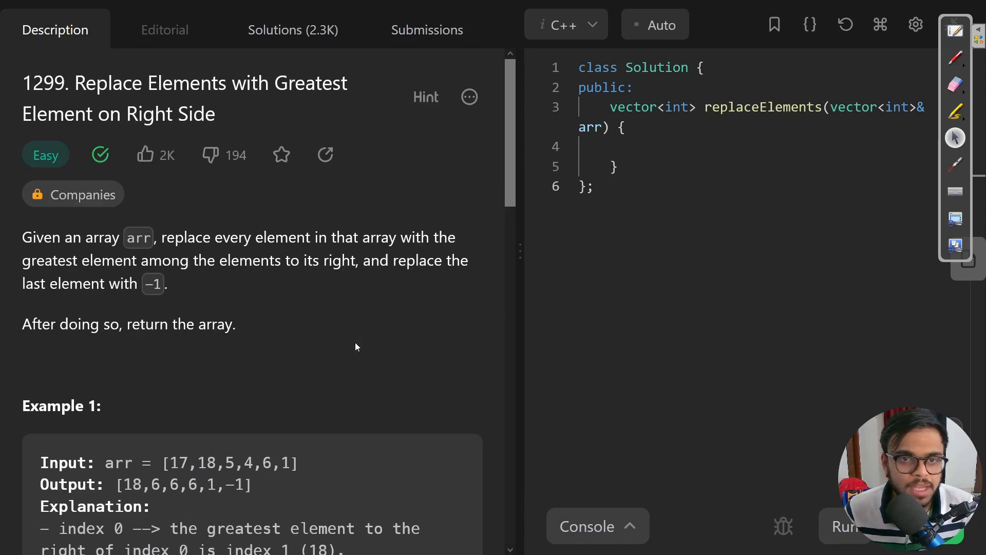
{"action": "mouse_move", "coordinate": [315, 308]}
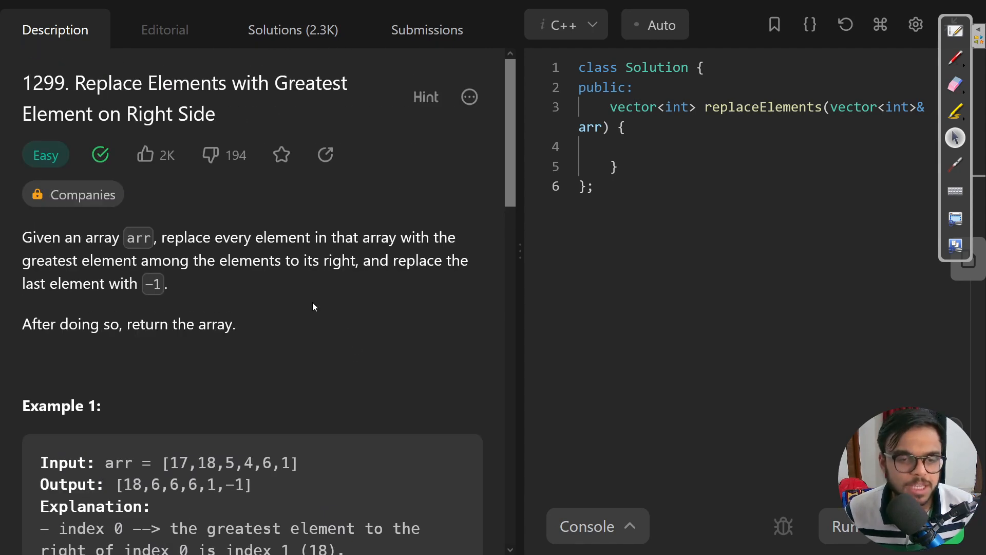
{"action": "scroll", "scroll_direction": "down", "scroll_amount": 3}
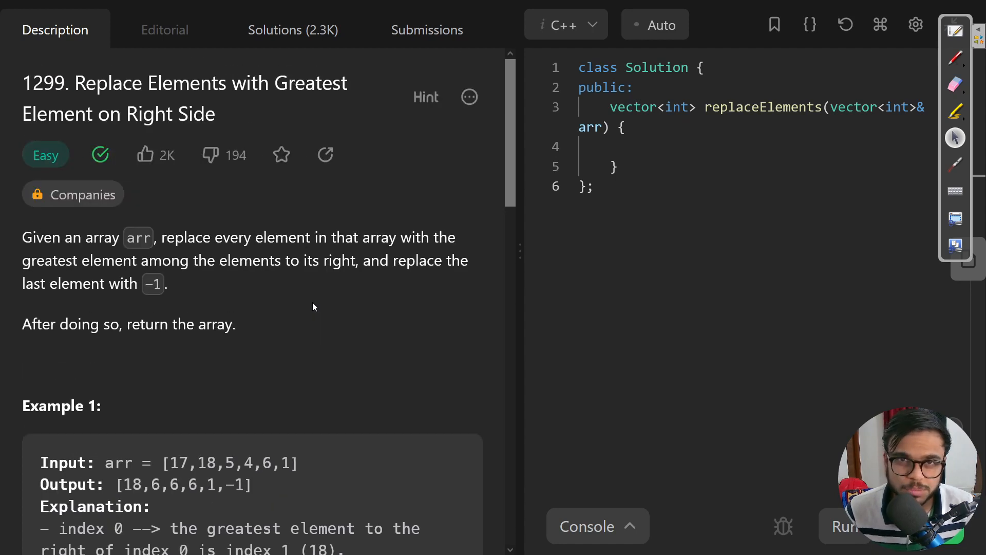
{"action": "scroll", "scroll_direction": "down", "scroll_amount": 3}
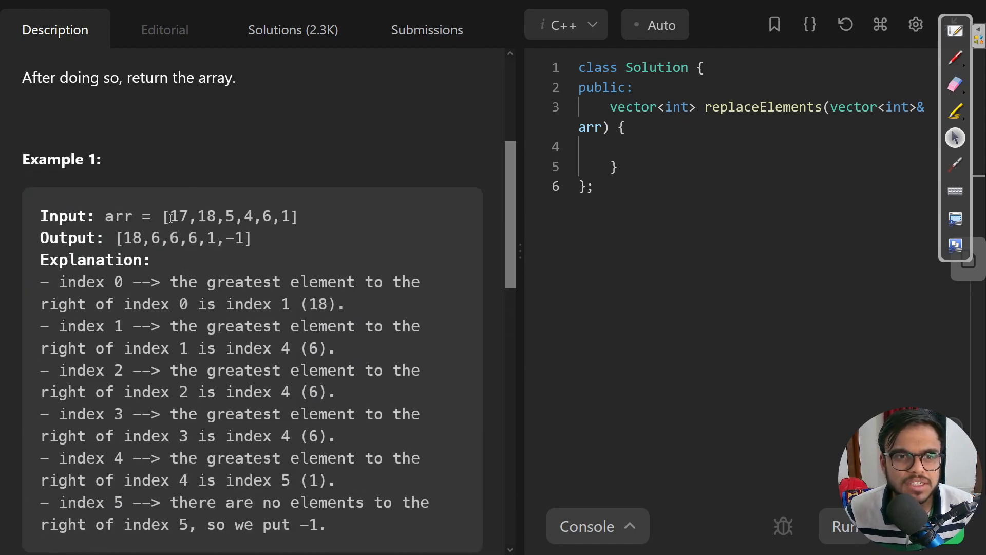
Step: Mark 18 and the elements right of 17 in the example input to trace the replacement
{"action": "double_click", "coordinate": [179, 217]}
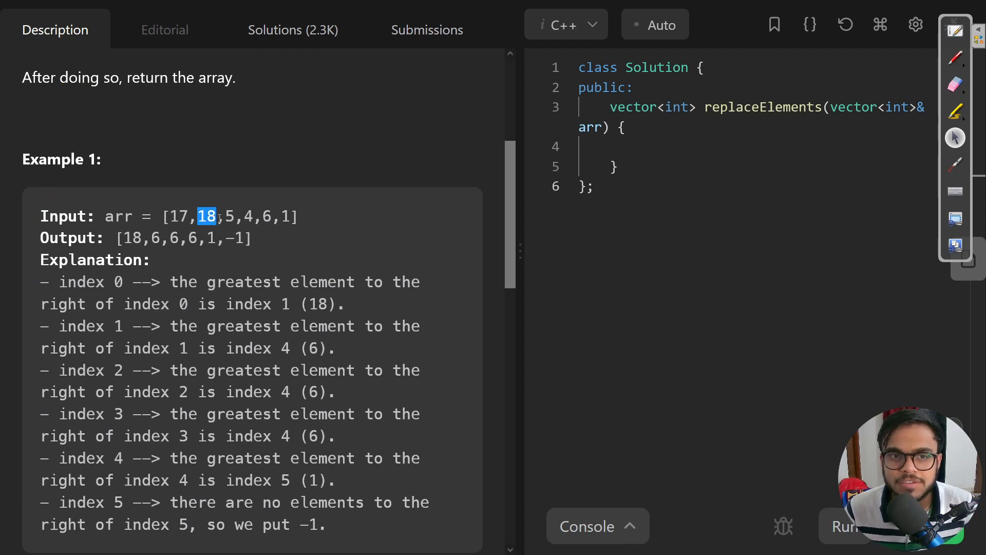
{"action": "left_click_drag", "start_coordinate": [201, 217], "coordinate": [291, 216]}
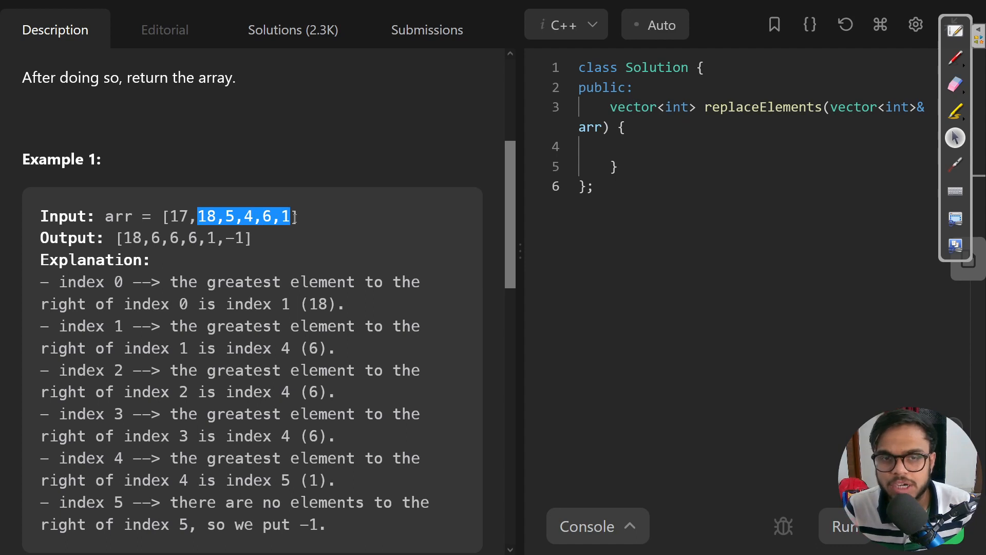
{"action": "mouse_move", "coordinate": [210, 201]}
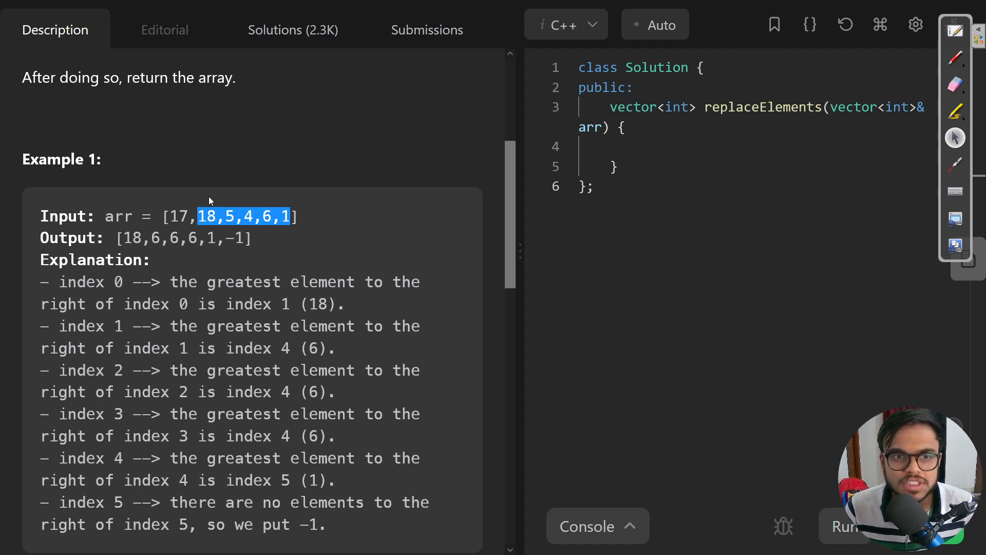
{"action": "left_click", "coordinate": [200, 217]}
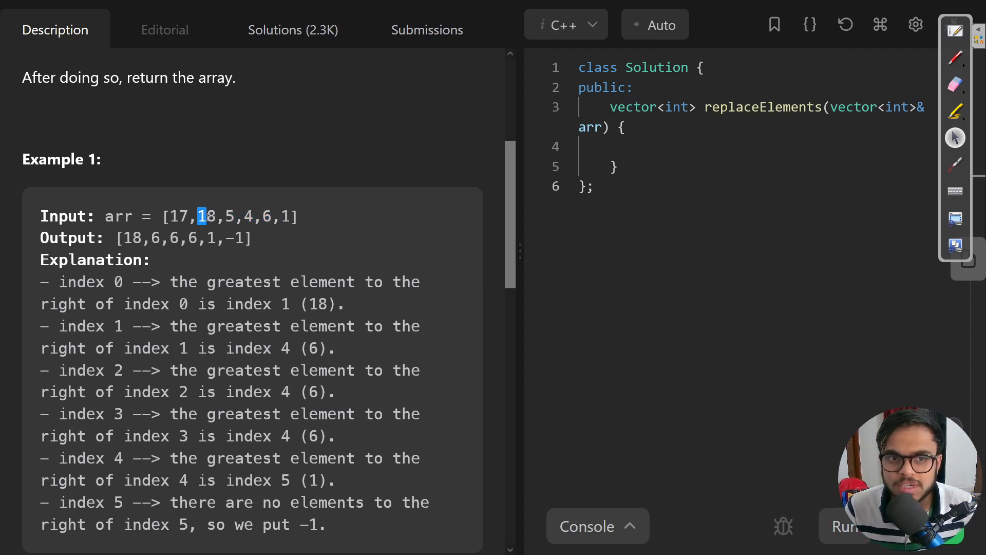
{"action": "left_click_drag", "start_coordinate": [200, 217], "coordinate": [301, 217]}
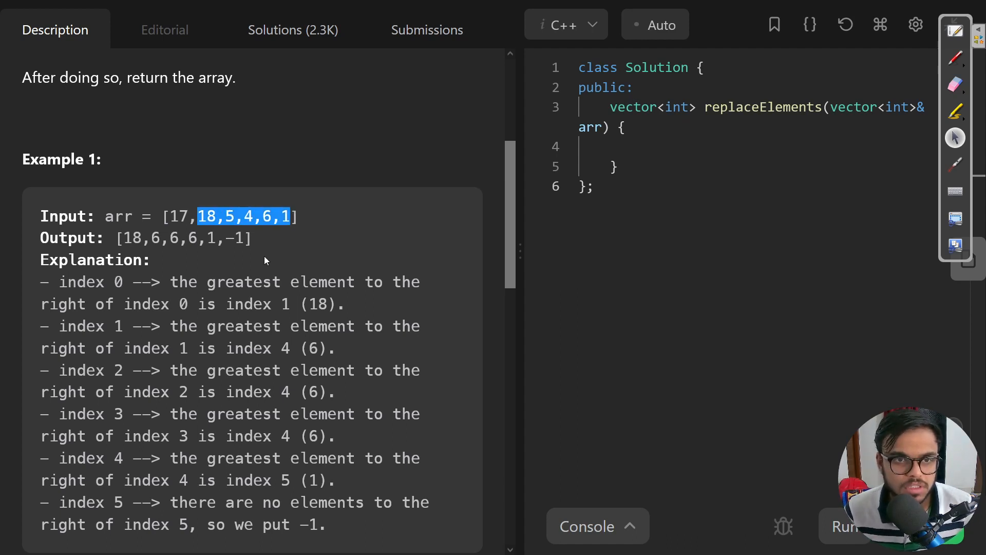
{"action": "left_click", "coordinate": [595, 186]}
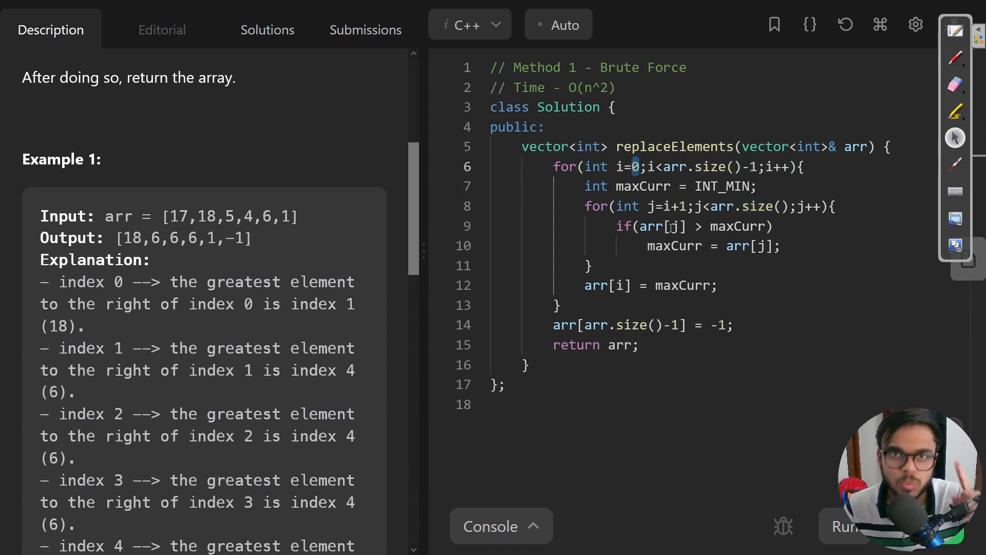
Step: Walk the brute-force code: outer loop start, inner loop from i+1, maxCurr into arr[i], -1 in the last slot
{"action": "double_click", "coordinate": [643, 186]}
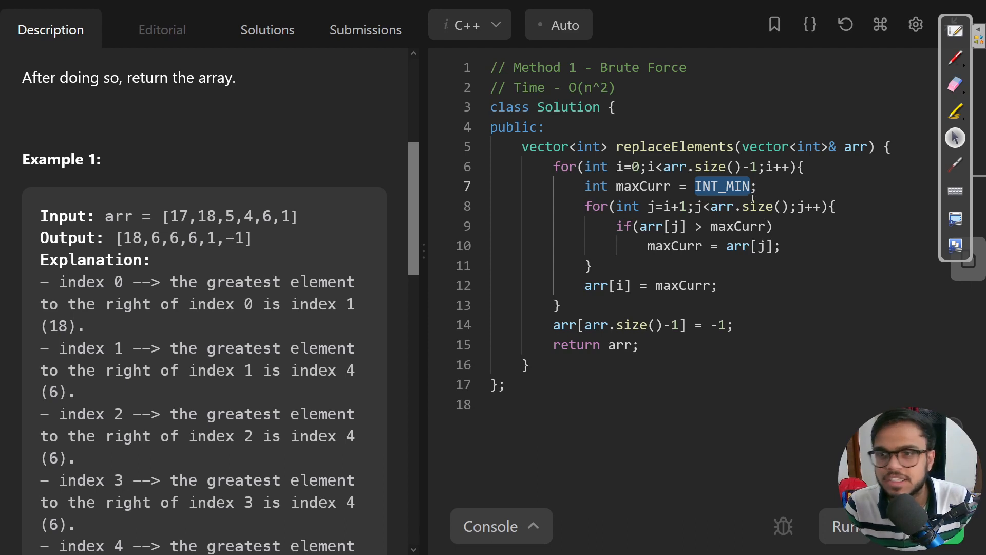
{"action": "mouse_move", "coordinate": [695, 243]}
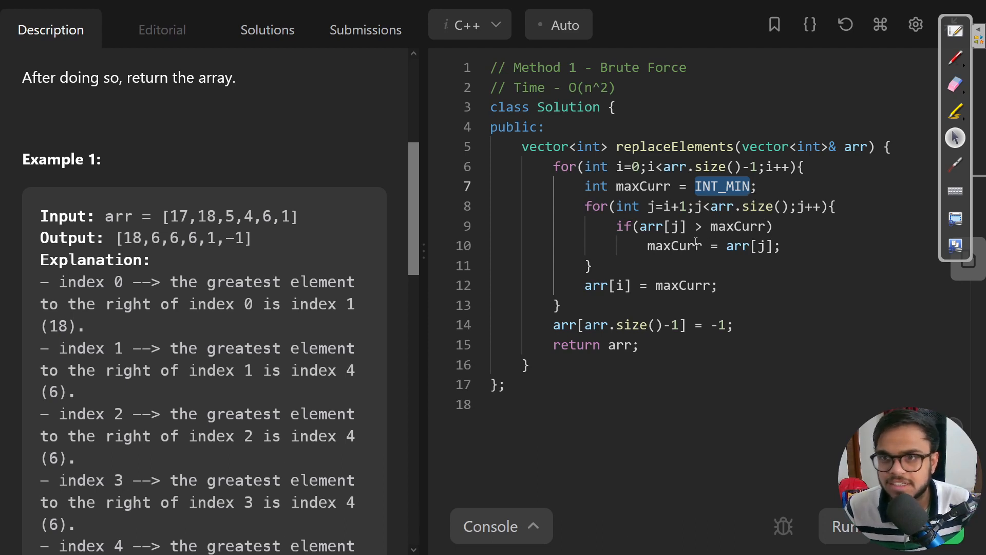
{"action": "mouse_move", "coordinate": [682, 248]}
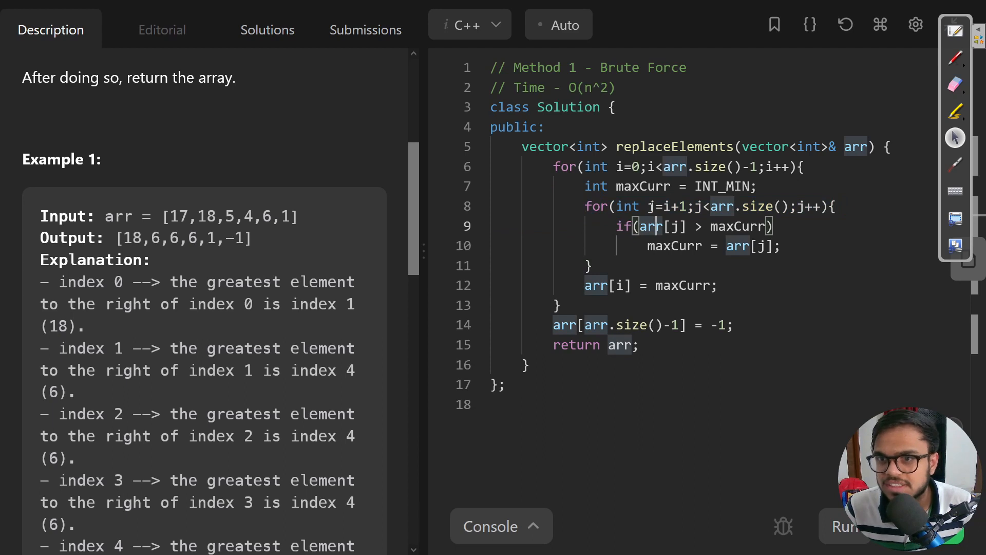
{"action": "double_click", "coordinate": [674, 206]}
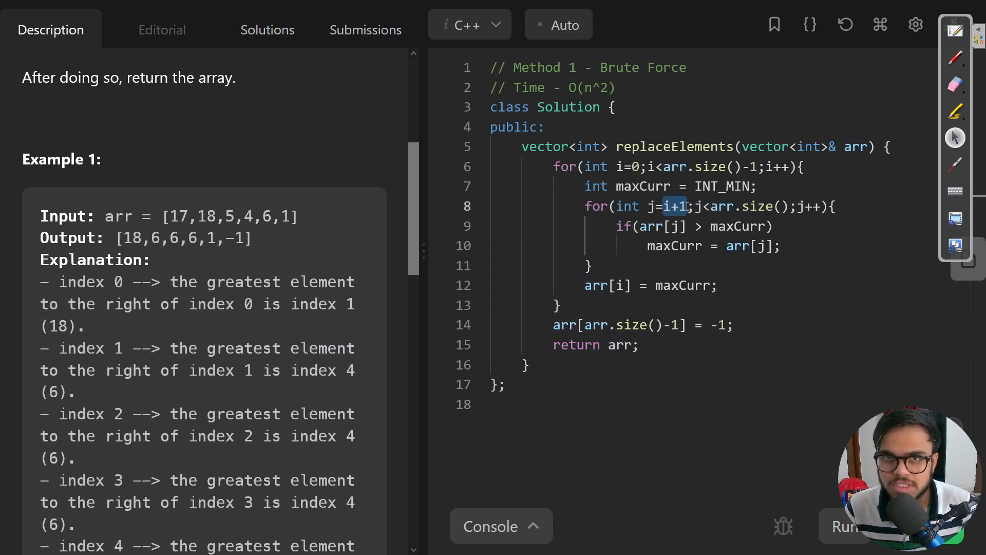
{"action": "mouse_move", "coordinate": [710, 231]}
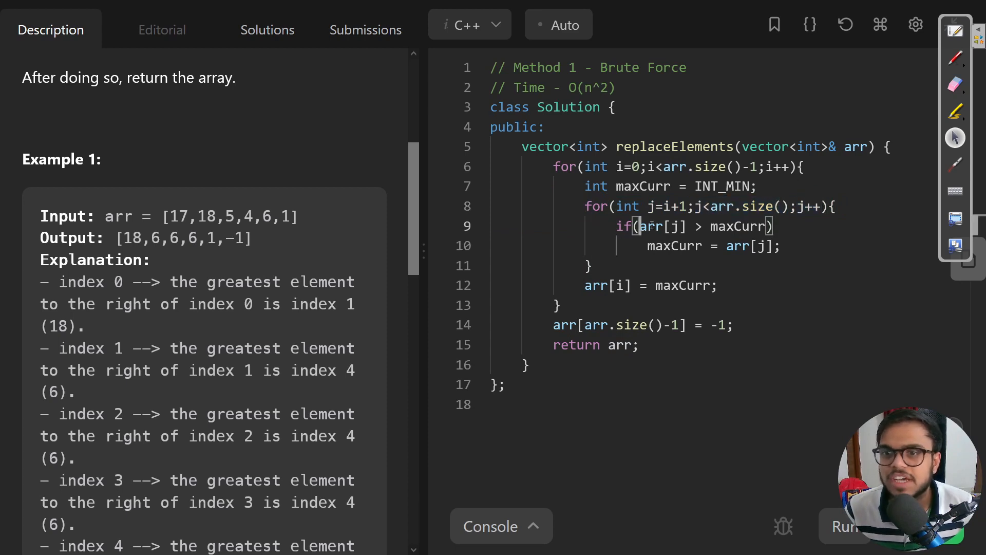
{"action": "double_click", "coordinate": [738, 226]}
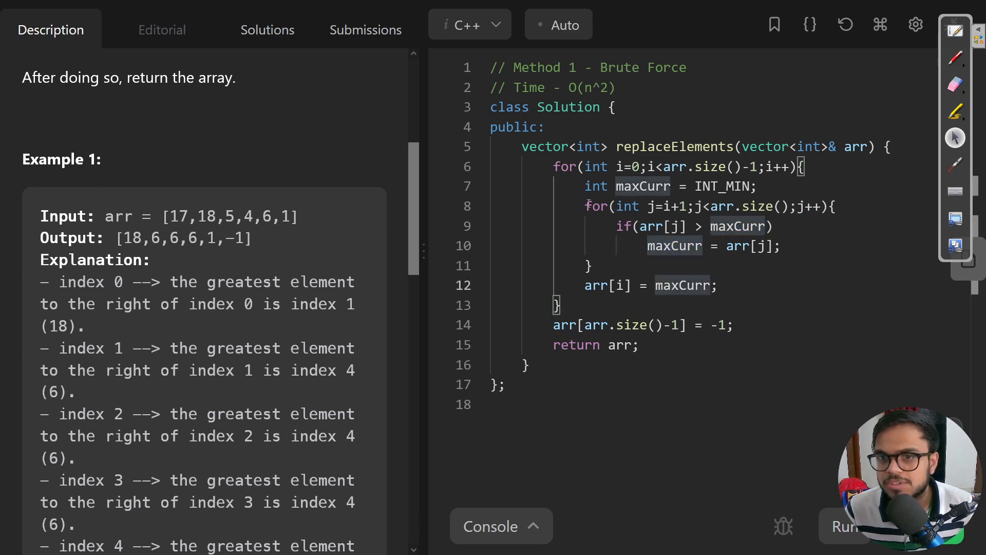
{"action": "left_click_drag", "start_coordinate": [584, 207], "coordinate": [592, 265]}
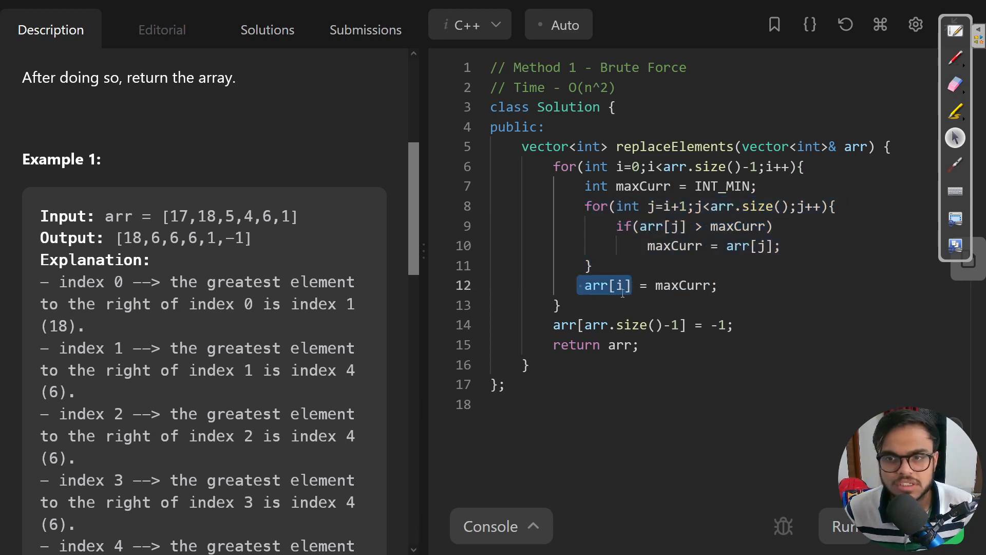
{"action": "left_click_drag", "start_coordinate": [623, 284], "coordinate": [538, 305]}
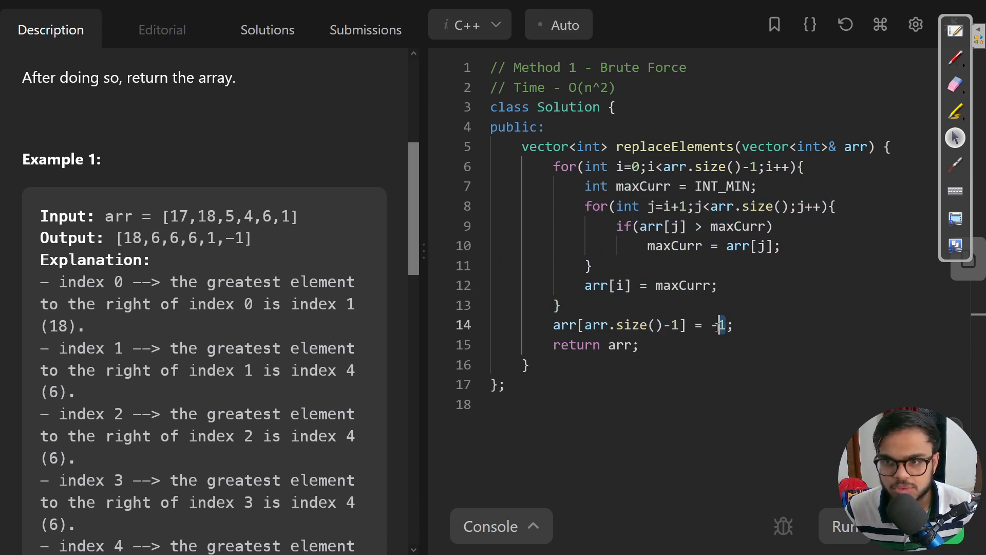
{"action": "double_click", "coordinate": [720, 326]}
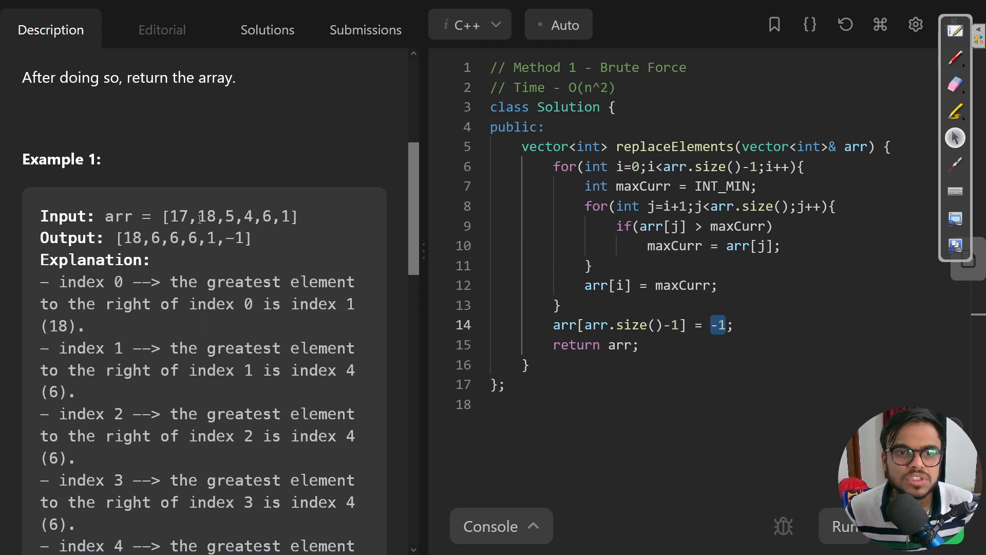
{"action": "mouse_move", "coordinate": [582, 129]}
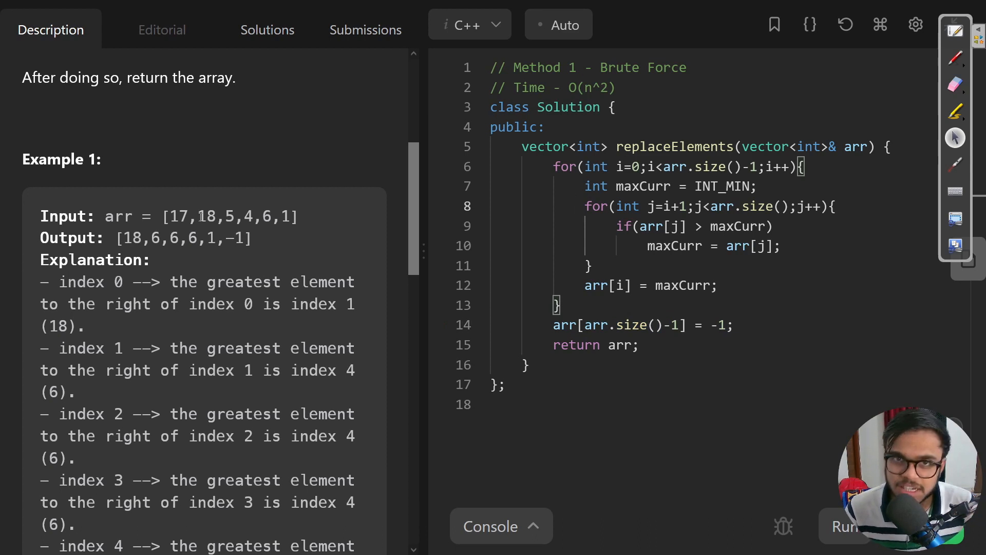
Step: Relate 17 and its right-side values 5,4,6,1 to arr in the reverse-traversal solution with maxCurr starting at -1
{"action": "double_click", "coordinate": [176, 217]}
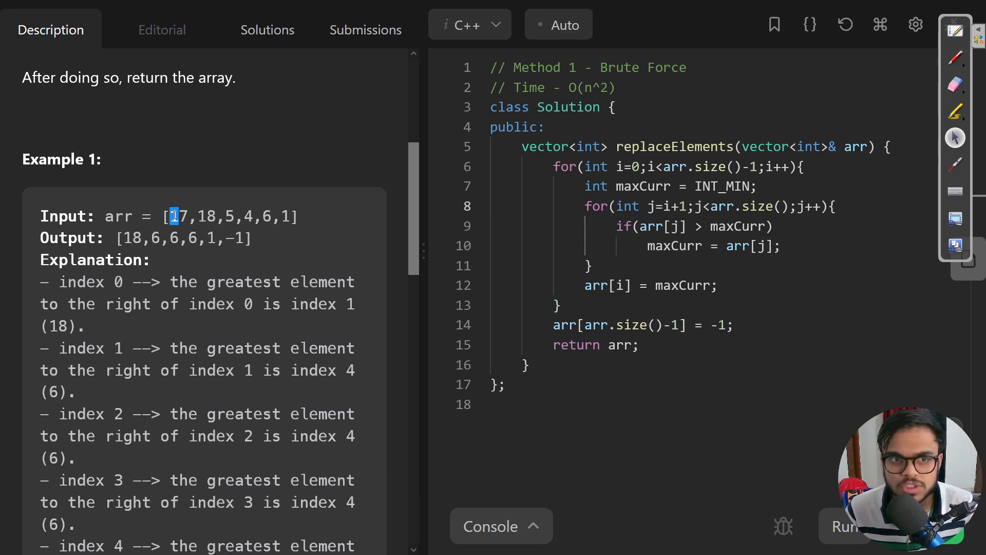
{"action": "left_click_drag", "start_coordinate": [172, 217], "coordinate": [287, 216]}
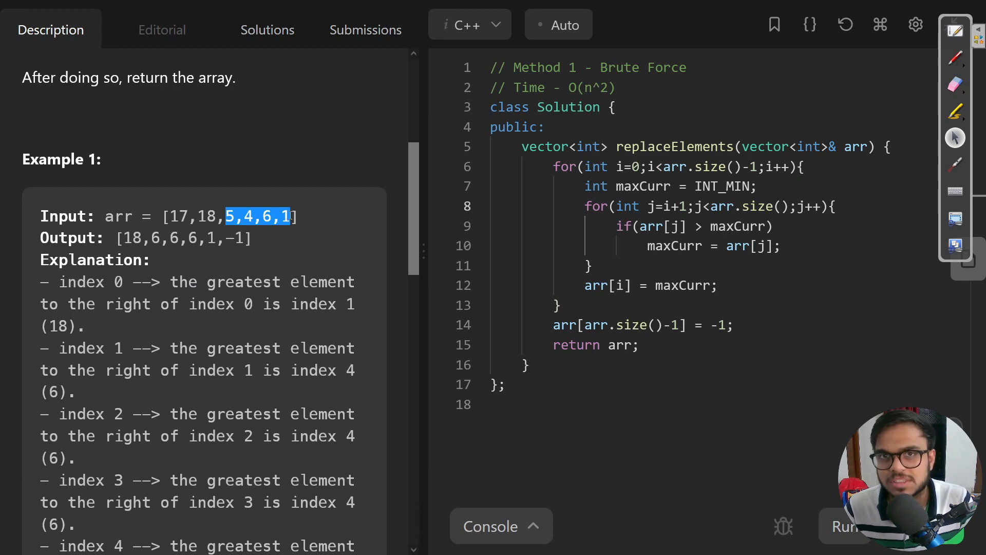
{"action": "mouse_move", "coordinate": [258, 242]}
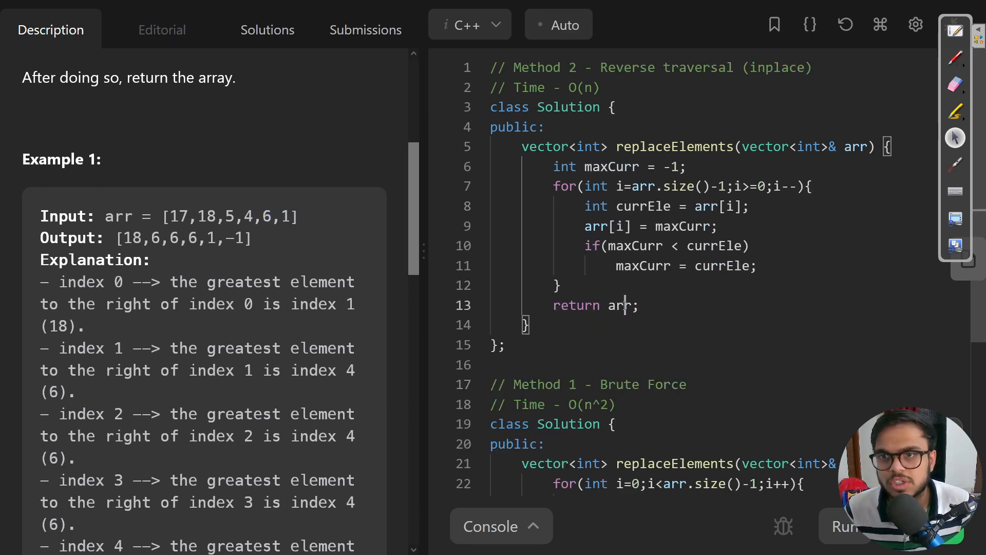
{"action": "double_click", "coordinate": [620, 305]}
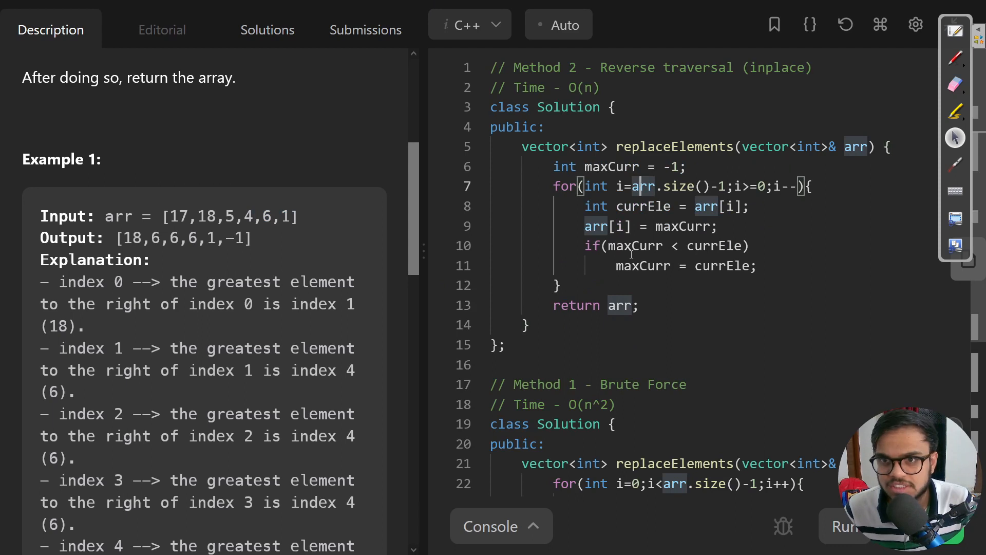
{"action": "double_click", "coordinate": [612, 166]}
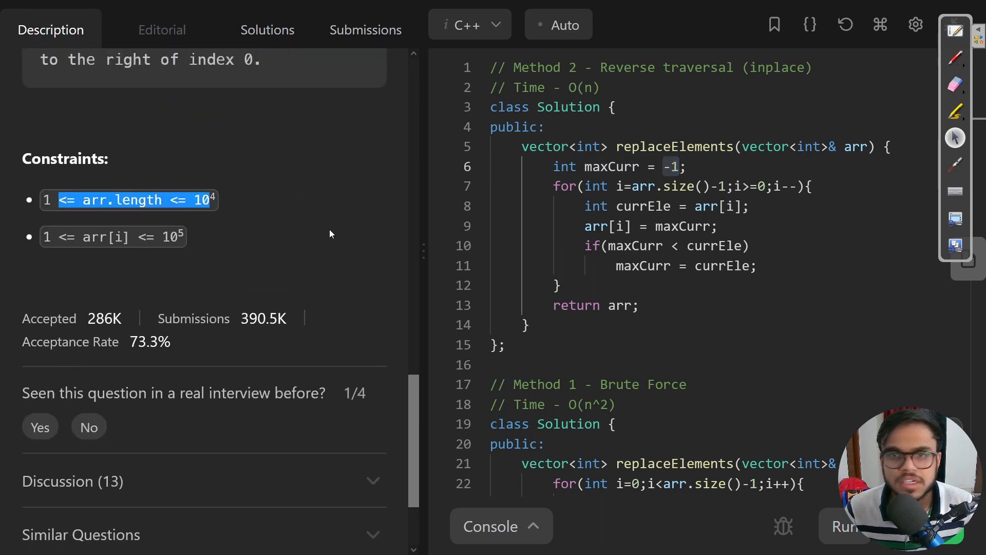
{"action": "left_click", "coordinate": [688, 166]}
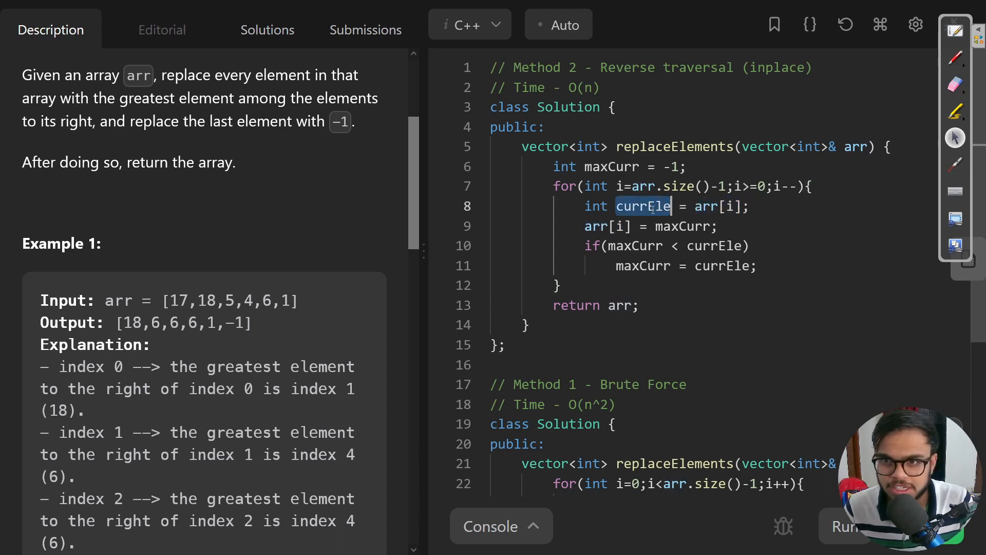
{"action": "double_click", "coordinate": [606, 226]}
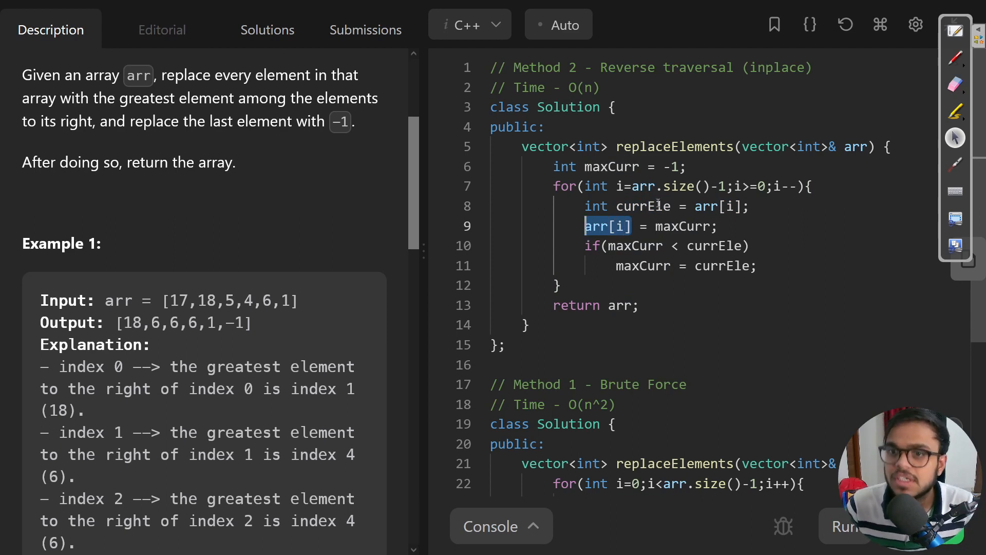
{"action": "double_click", "coordinate": [208, 301]}
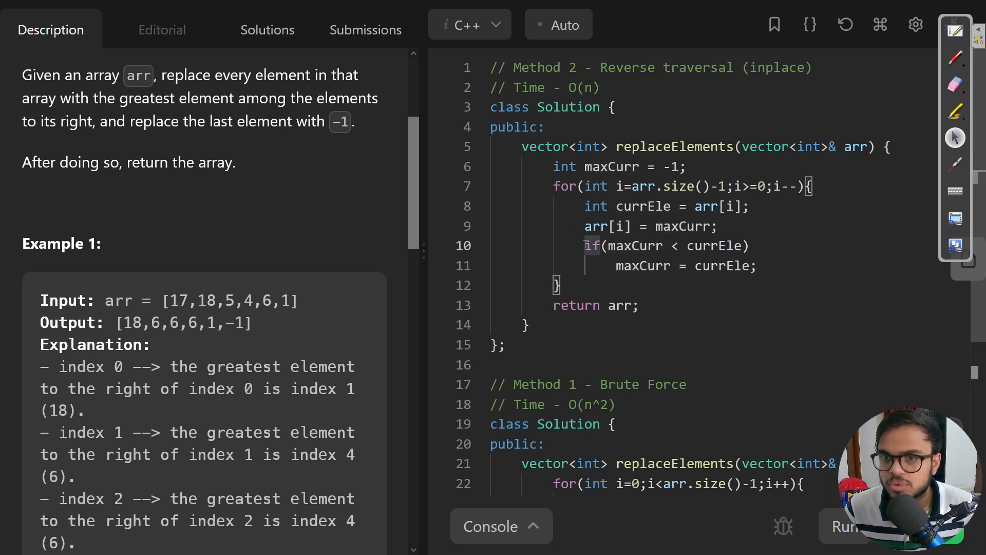
{"action": "left_click_drag", "start_coordinate": [583, 245], "coordinate": [615, 265]}
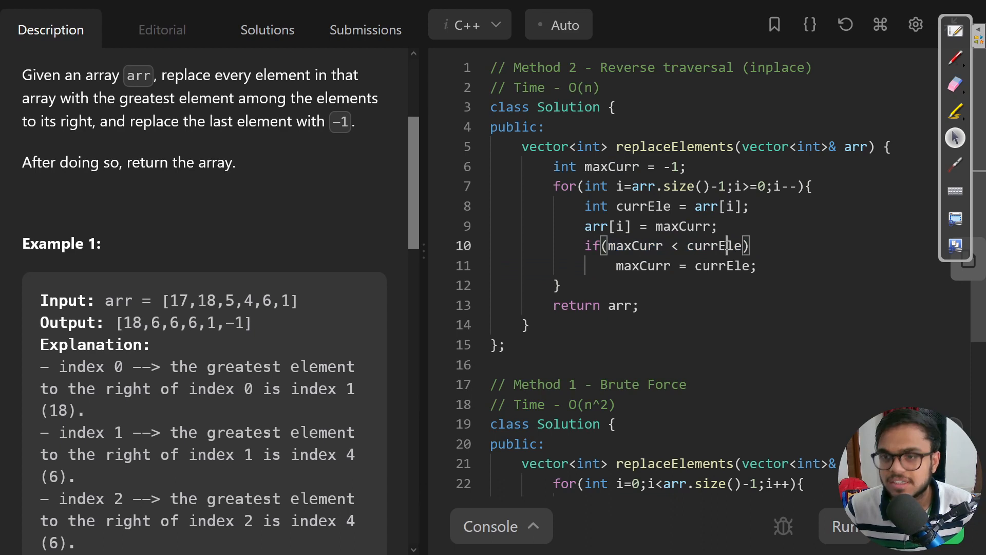
{"action": "double_click", "coordinate": [635, 245]}
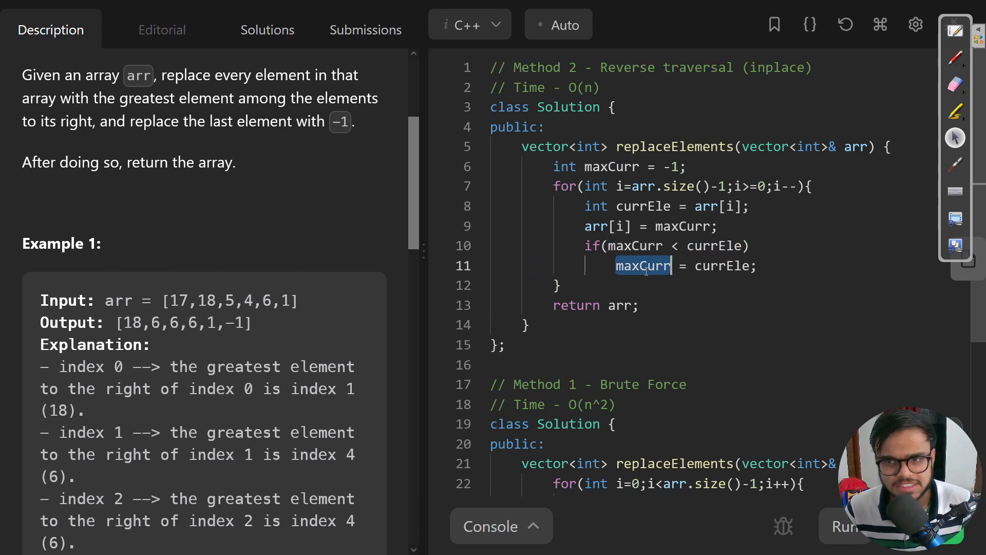
{"action": "left_click_drag", "start_coordinate": [554, 185], "coordinate": [557, 290]}
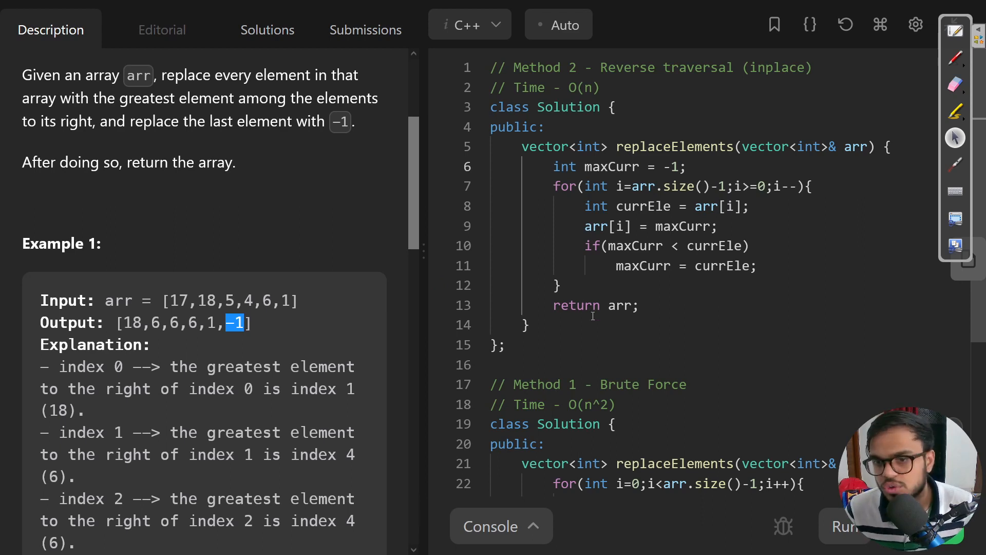
{"action": "double_click", "coordinate": [619, 305]}
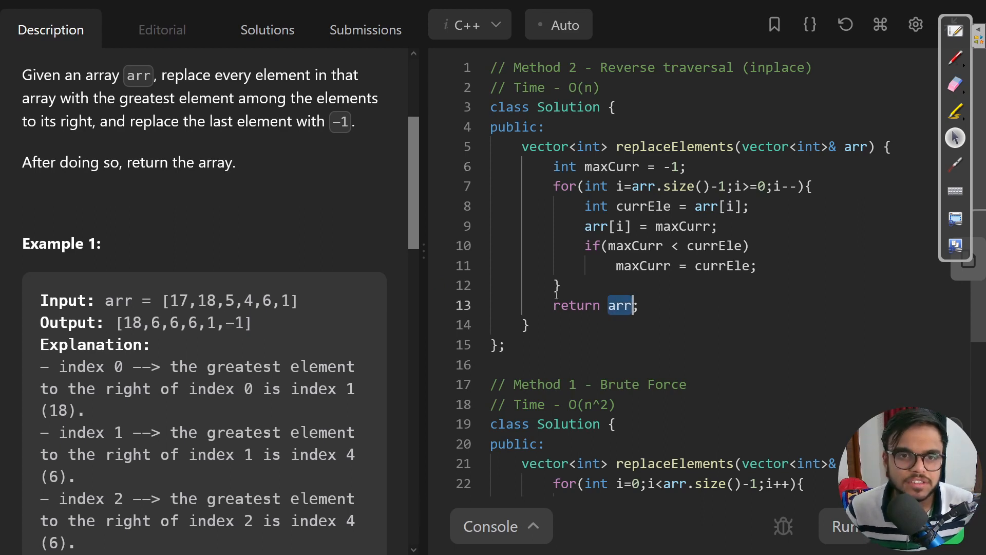
{"action": "double_click", "coordinate": [581, 87]}
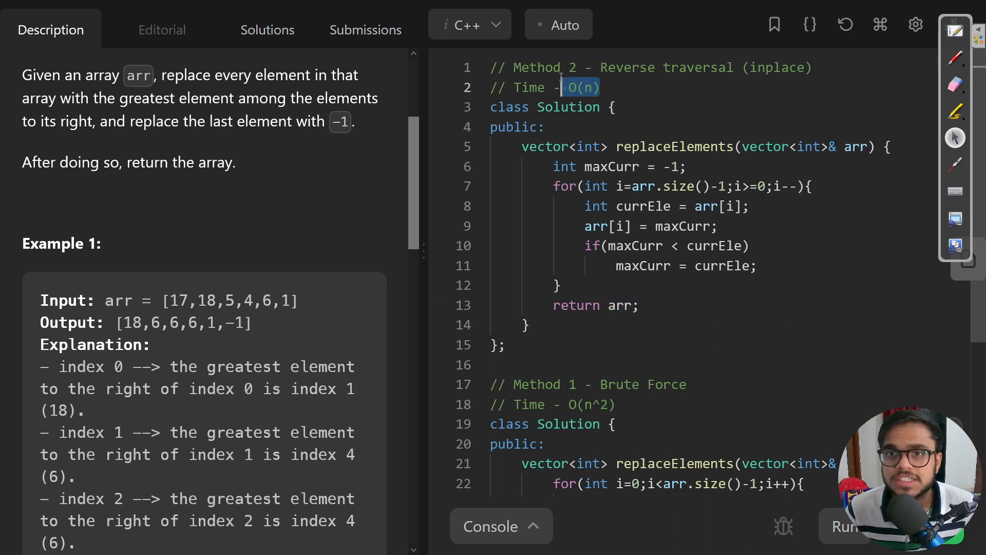
{"action": "mouse_move", "coordinate": [571, 194]}
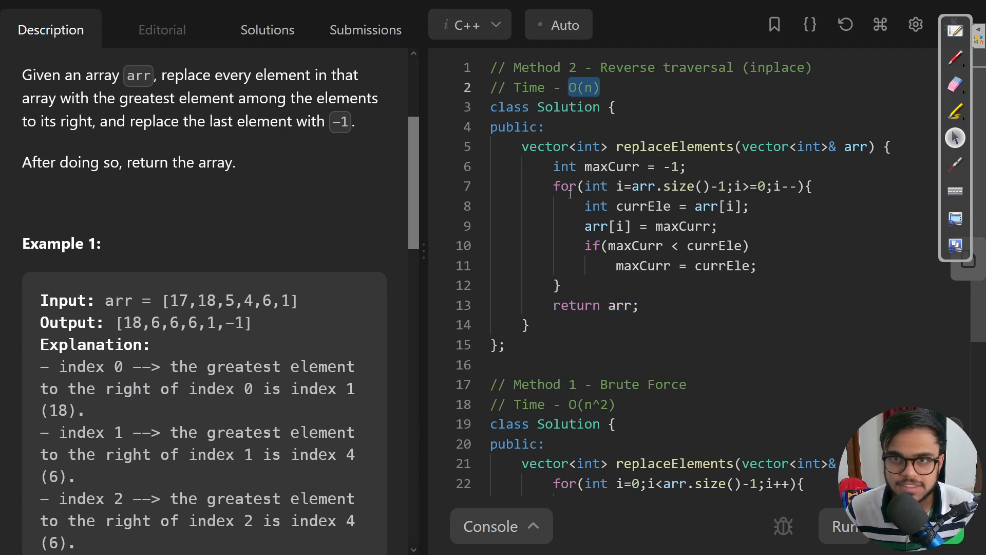
{"action": "scroll", "scroll_direction": "down", "scroll_amount": 3}
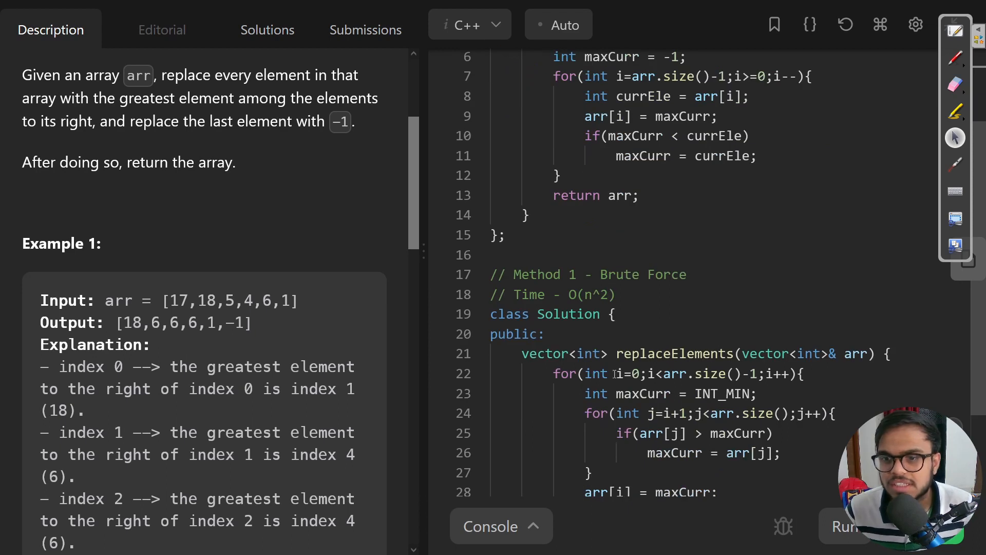